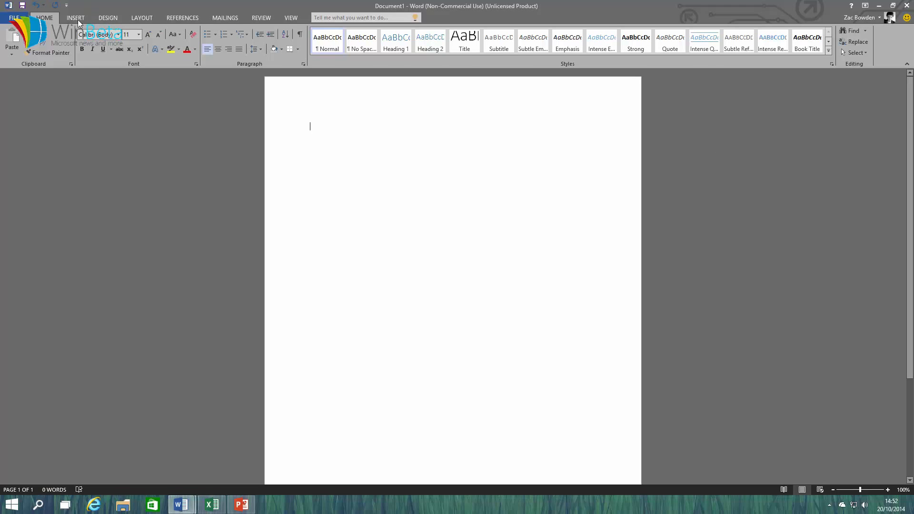
Step: Show the Layout ribbon, then switch to the Tech Preview – New Features document
left_click(141, 17)
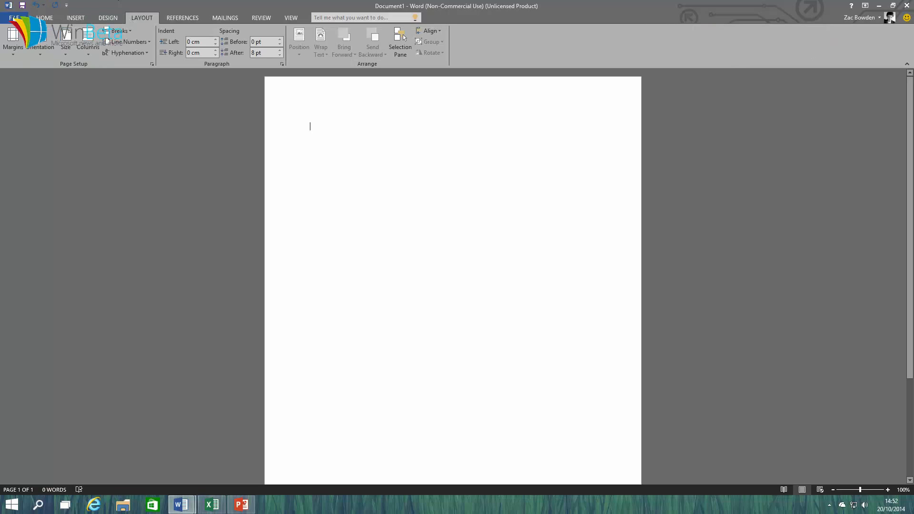
left_click(14, 10)
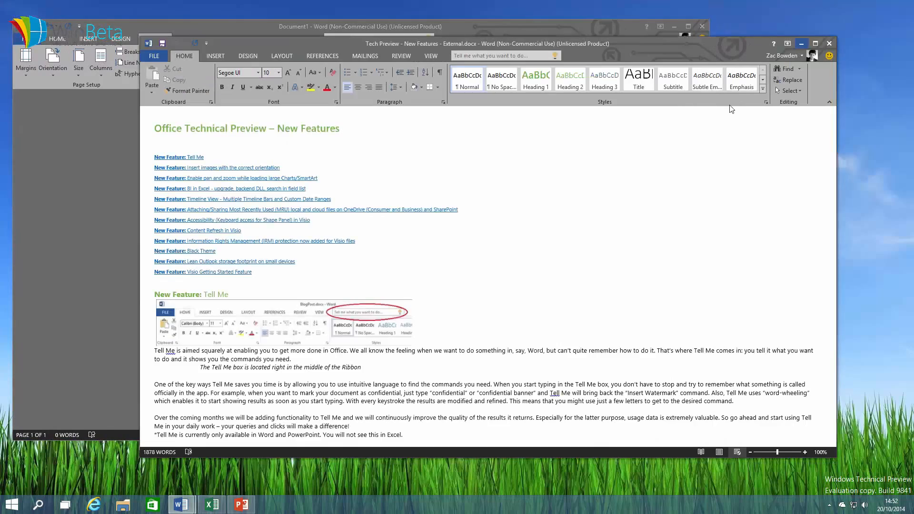
Step: Close the New Features document and return to Document1 on the Home ribbon
left_click(212, 505)
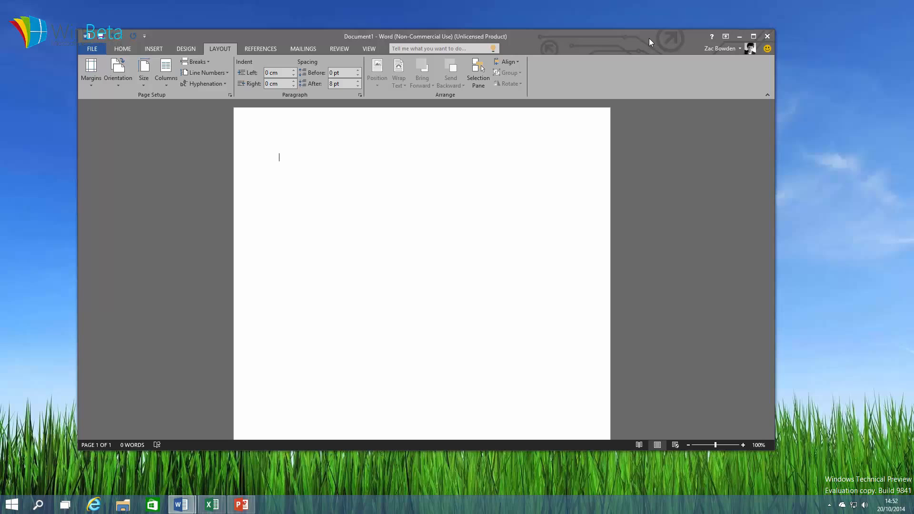
left_click(122, 49)
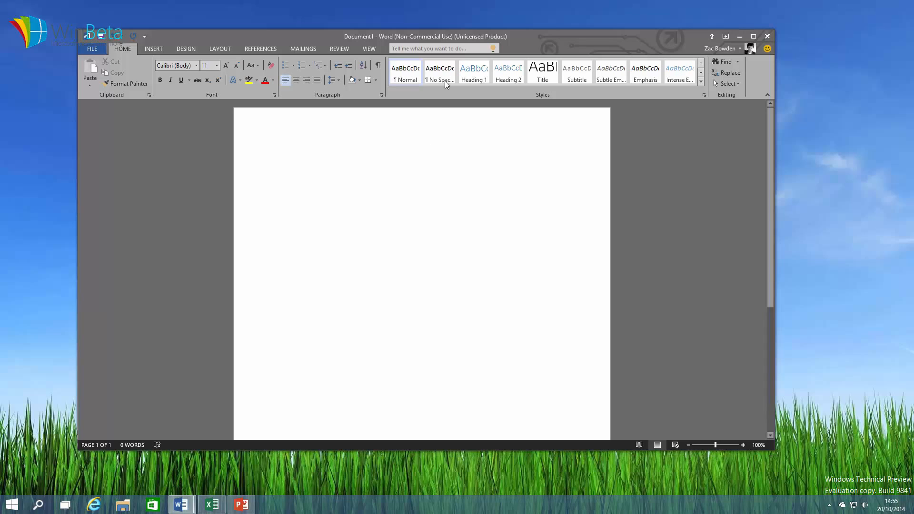
Step: Search Tell Me for "ind", then "insert pi" to list picture-insertion commands
type("ind")
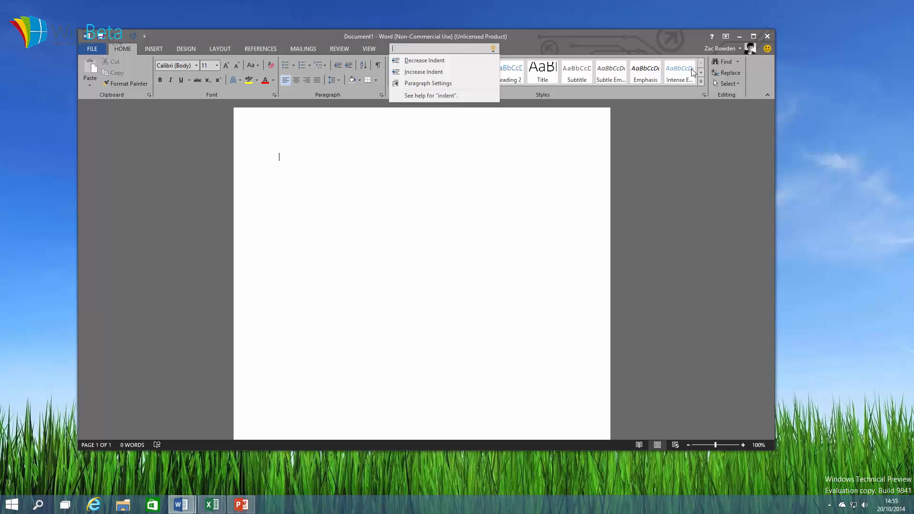
type("insert pi")
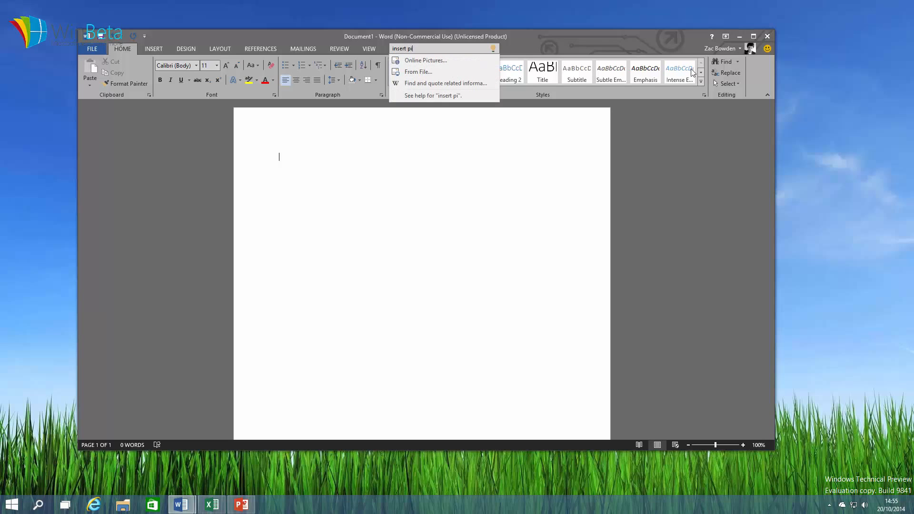
mouse_move(437, 72)
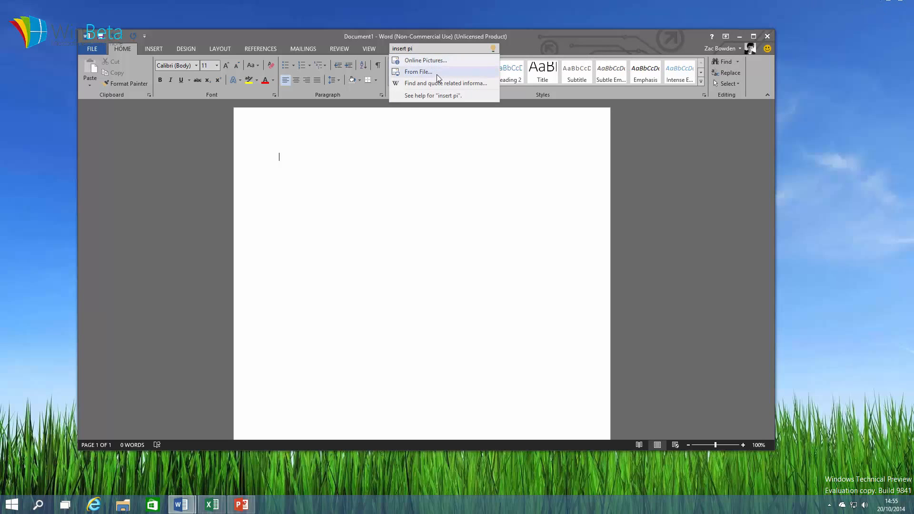
Step: Insert the WP_20141011_005 sunset photo from the Pictures folder via From File
left_click(418, 71)
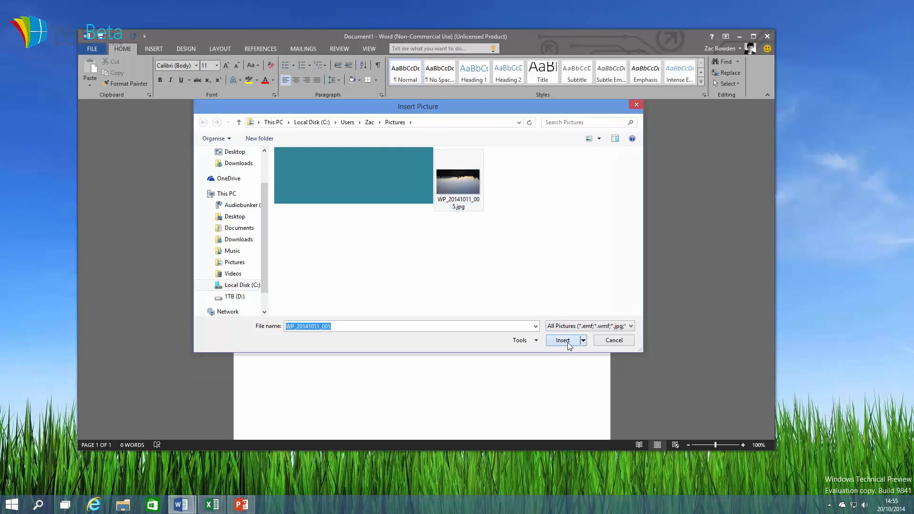
left_click(562, 340)
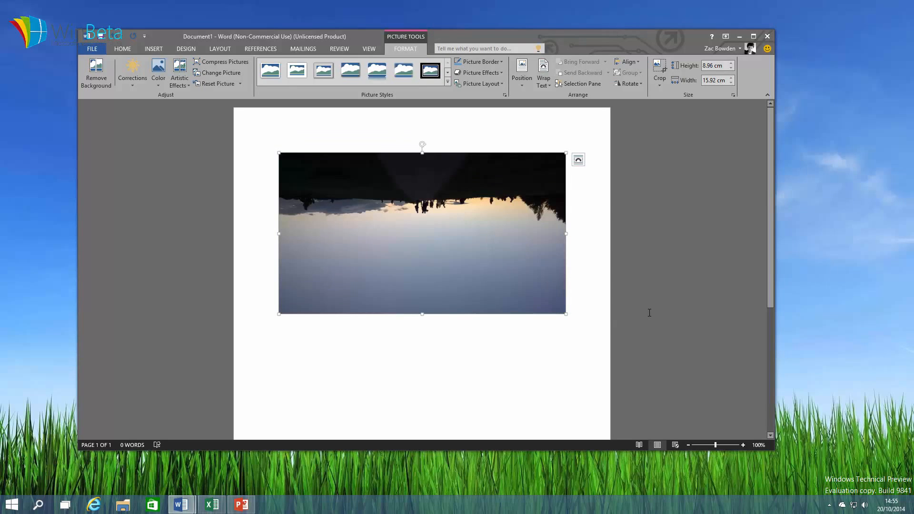
mouse_move(423, 159)
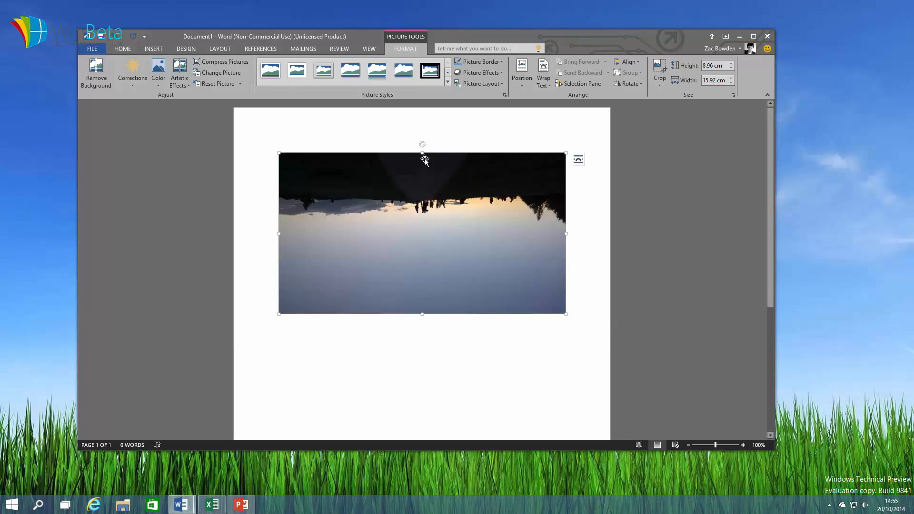
Step: Rotate the sunset photo 180 degrees upright and deselect it
left_click_drag(423, 144, 420, 343)
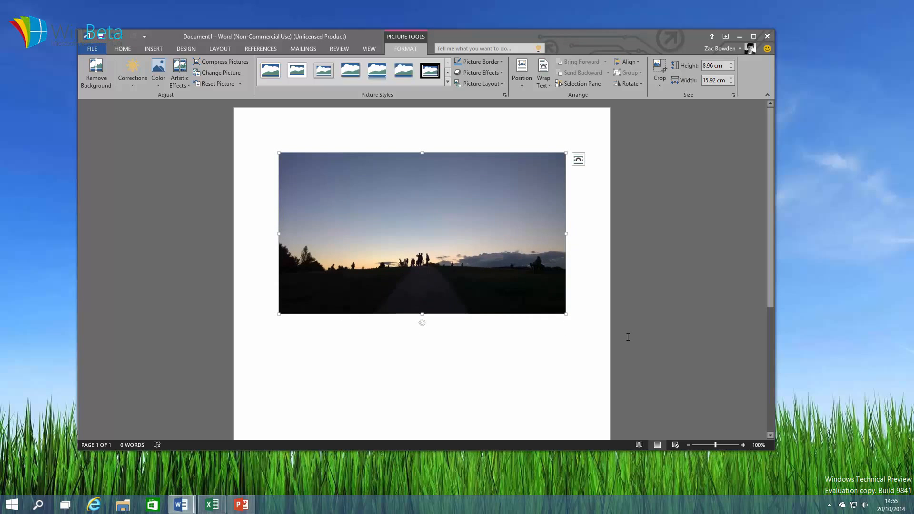
mouse_move(368, 291)
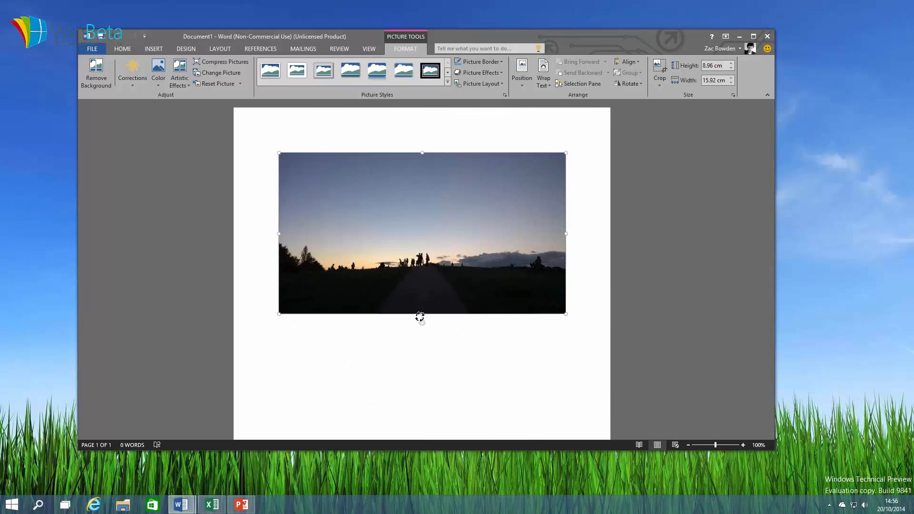
left_click(686, 263)
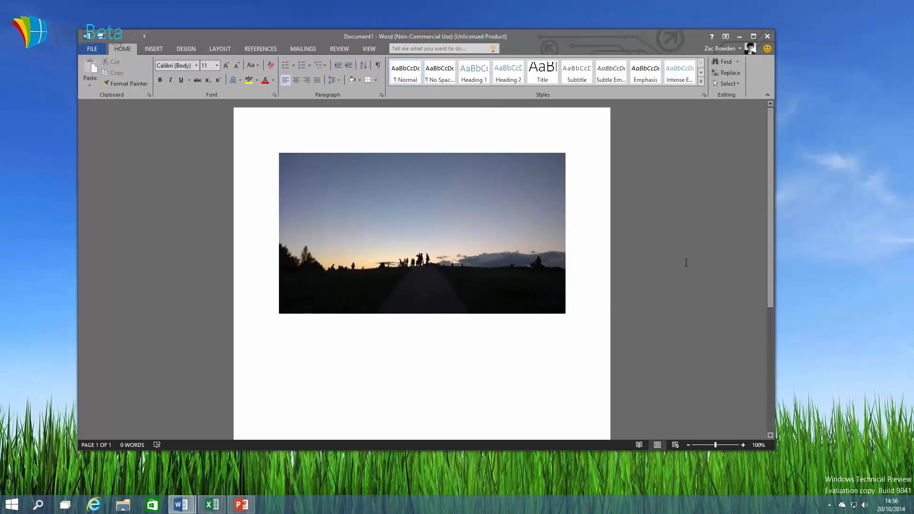